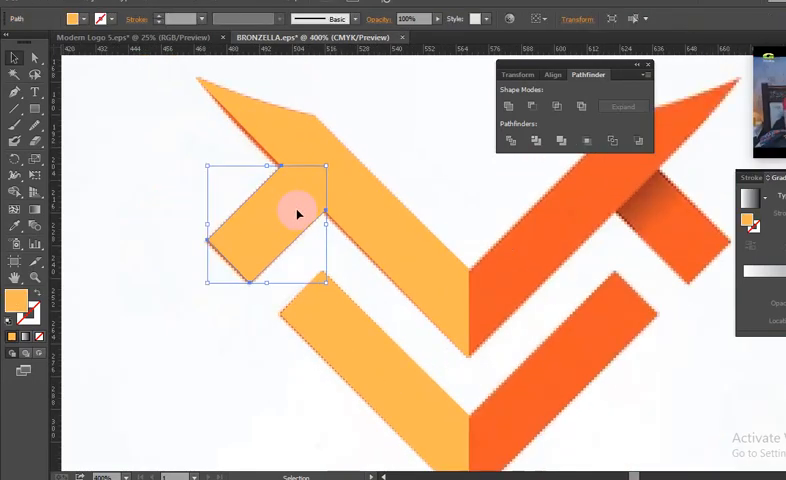
mouse_move(295, 232)
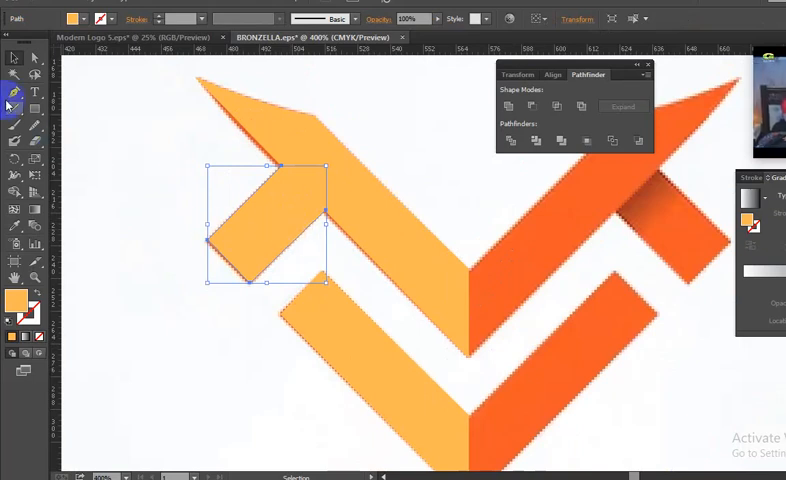
mouse_move(15, 95)
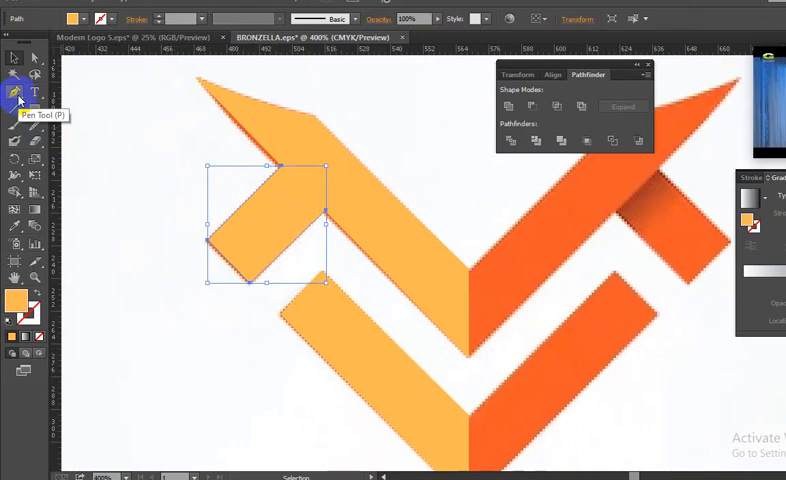
Switch to the Pen Tool and zoom in on the folded piece at upper left.
click(15, 94)
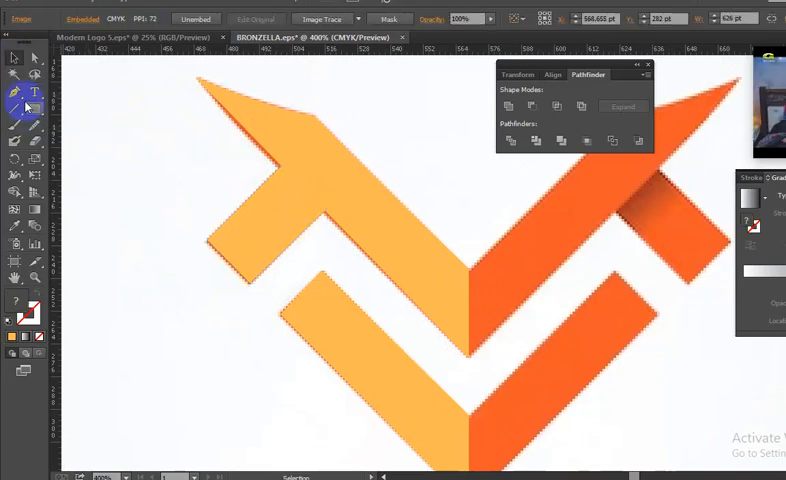
drag(290, 160, 345, 225)
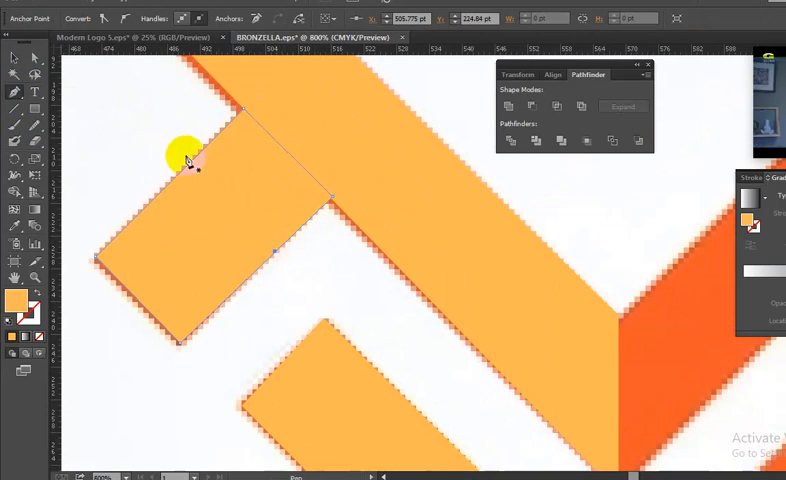
Trace a narrow closed strip across the folded piece along its inner edge.
click(15, 59)
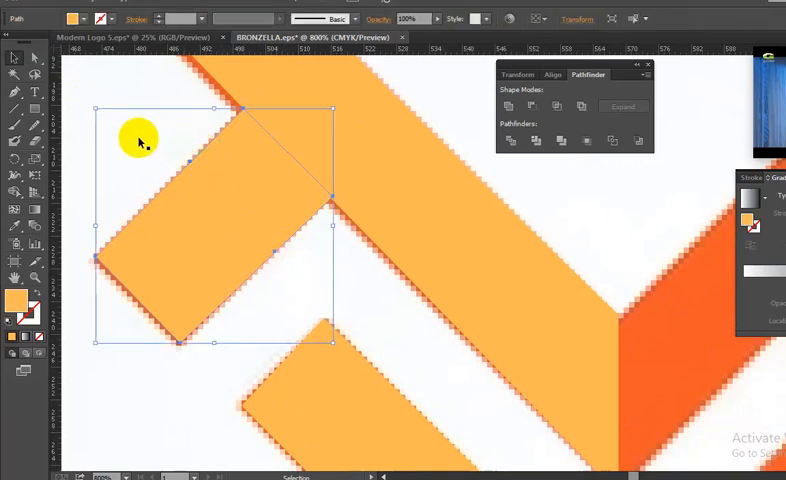
mouse_move(196, 170)
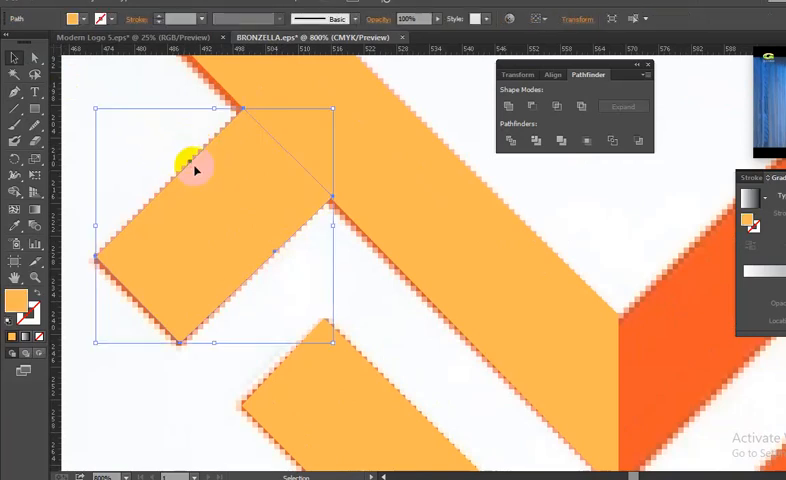
mouse_move(185, 170)
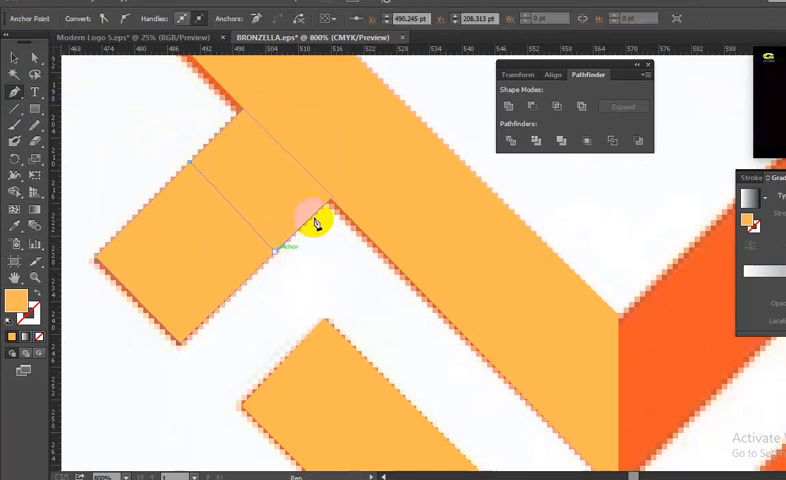
drag(315, 220, 245, 115)
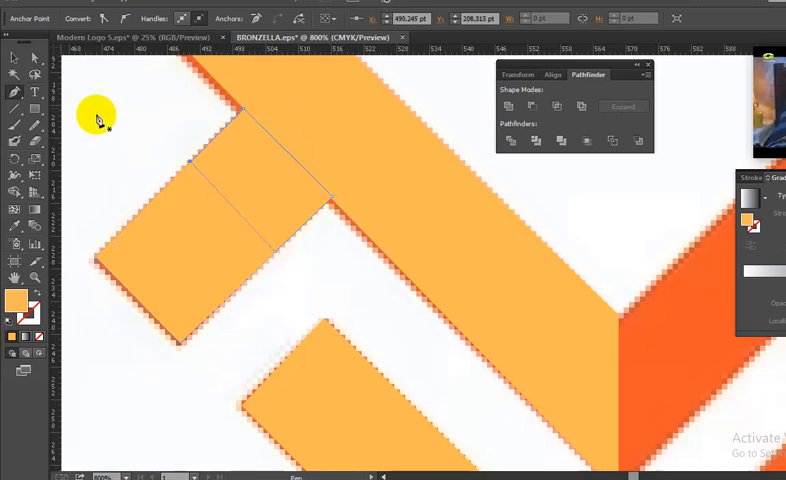
drag(245, 110, 210, 185)
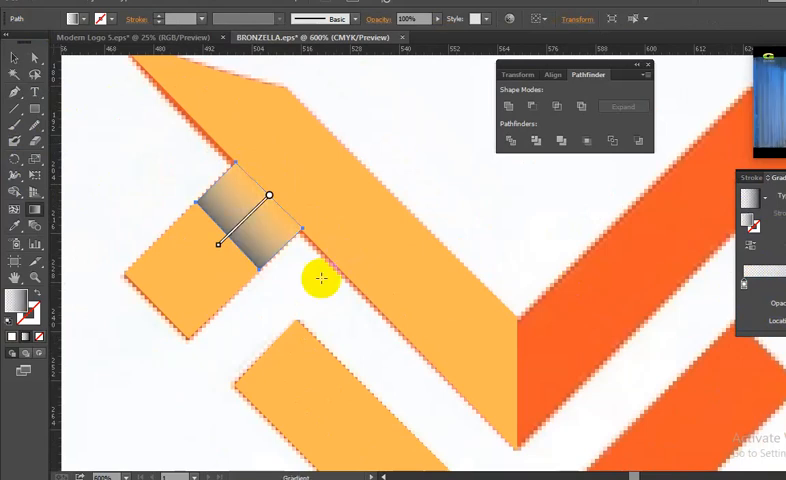
mouse_move(440, 248)
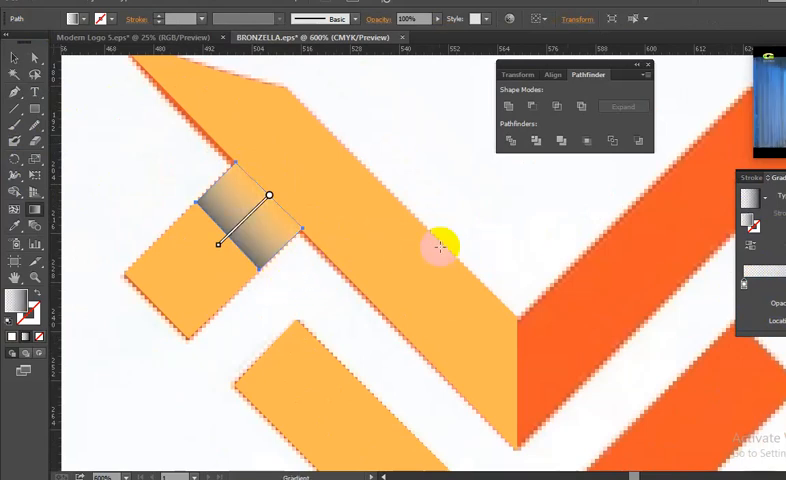
Drag the shadow gradient's direction across the strip.
drag(440, 248, 275, 192)
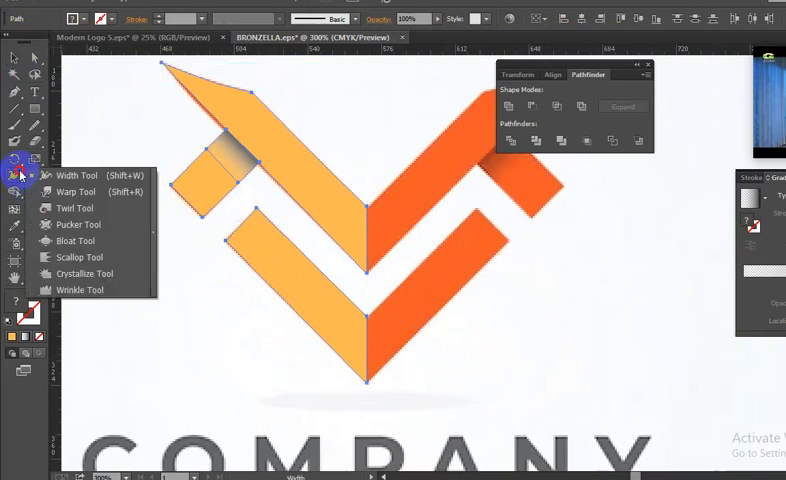
Reflect the left half and its shadow across a vertical axis.
click(16, 162)
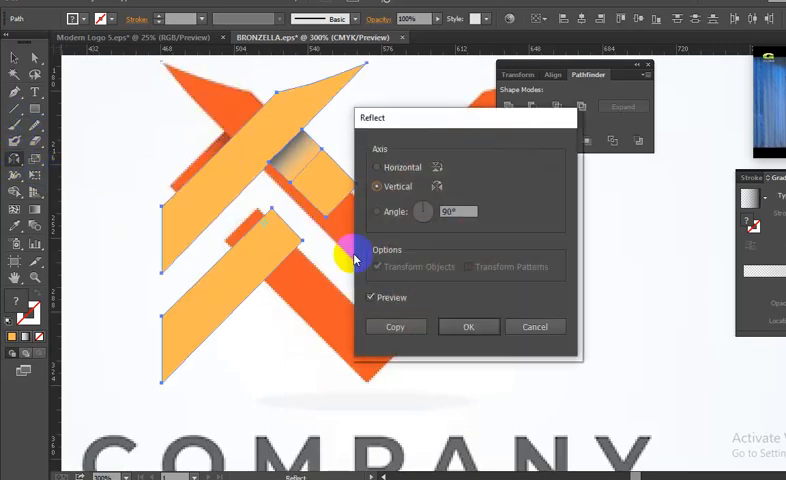
click(468, 326)
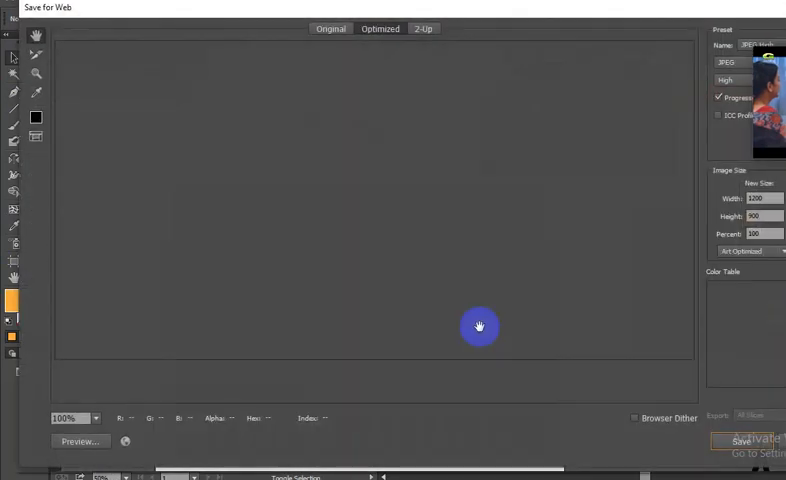
Save the optimized JPEG, editing the file name BRONZELLA-11 toward BRONZELLA-33.
click(741, 441)
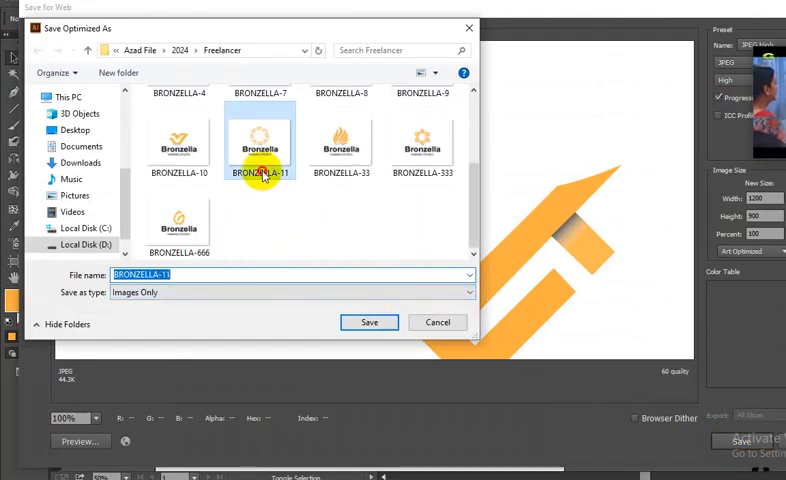
click(215, 275)
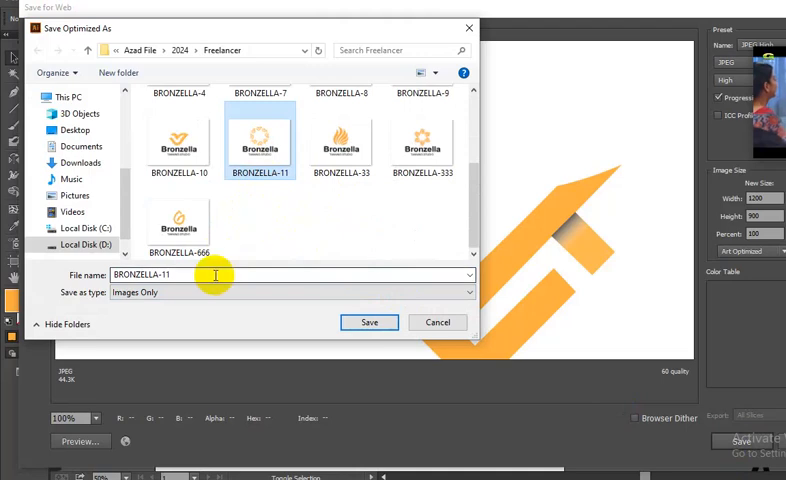
click(340, 145)
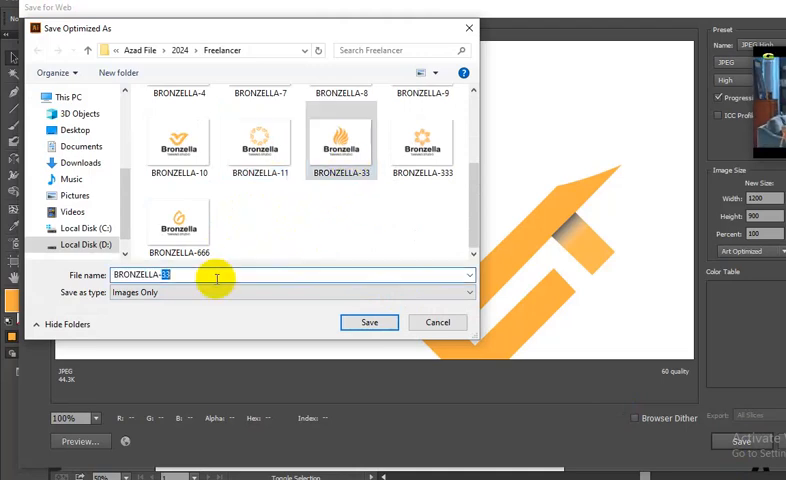